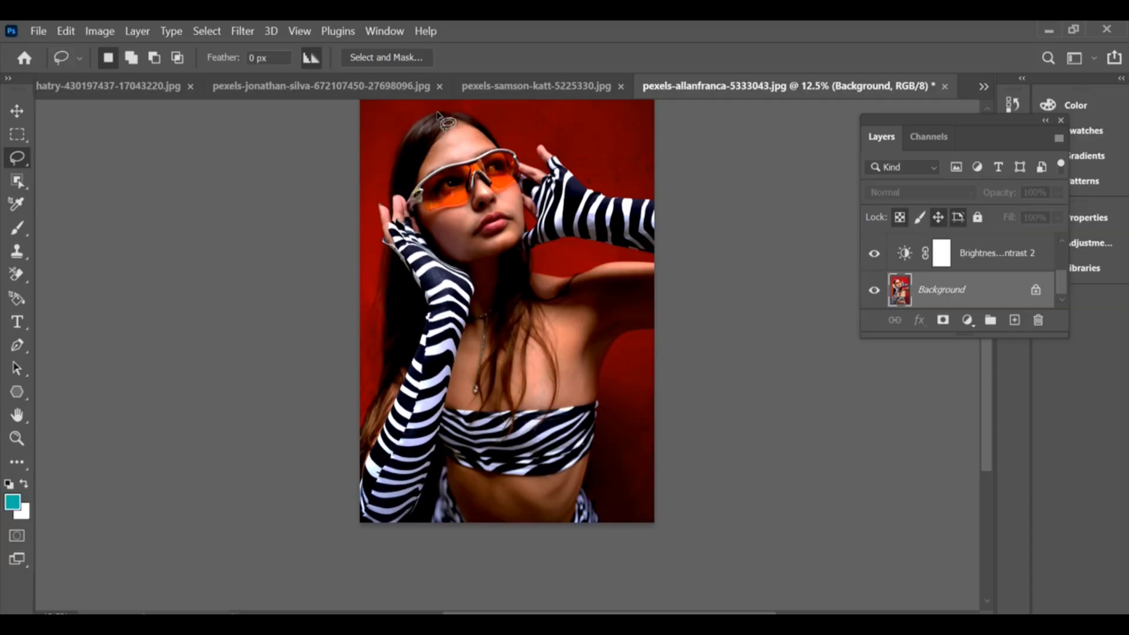
mouse_move(369, 268)
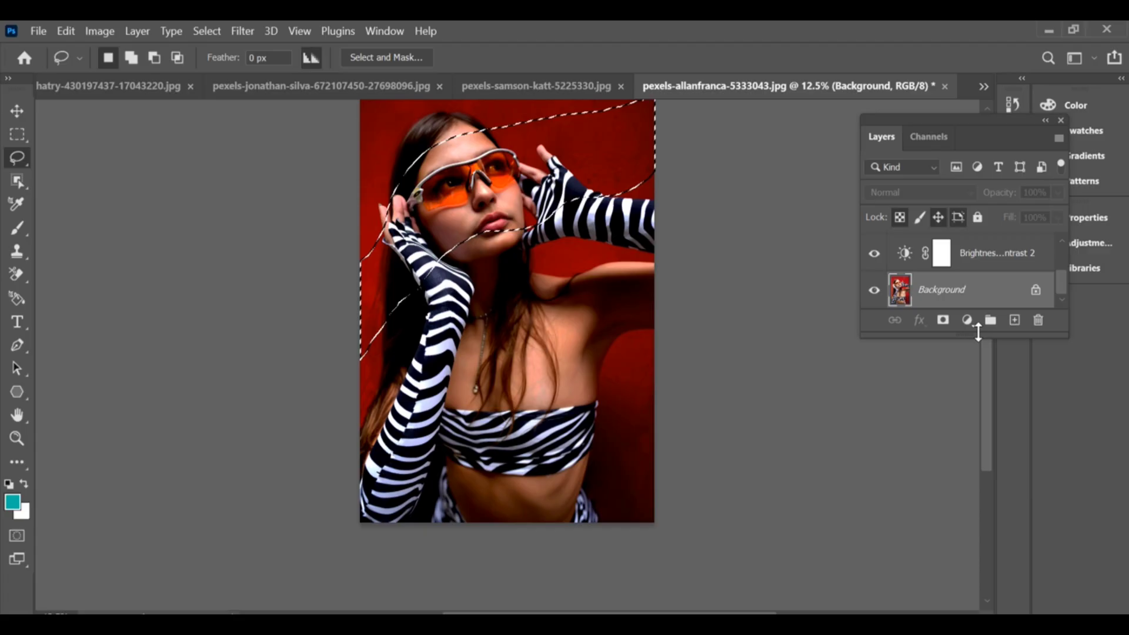
Add a Brightness/Contrast adjustment layer (brightness 50) over the diagonal band and show its mask settings
click(967, 319)
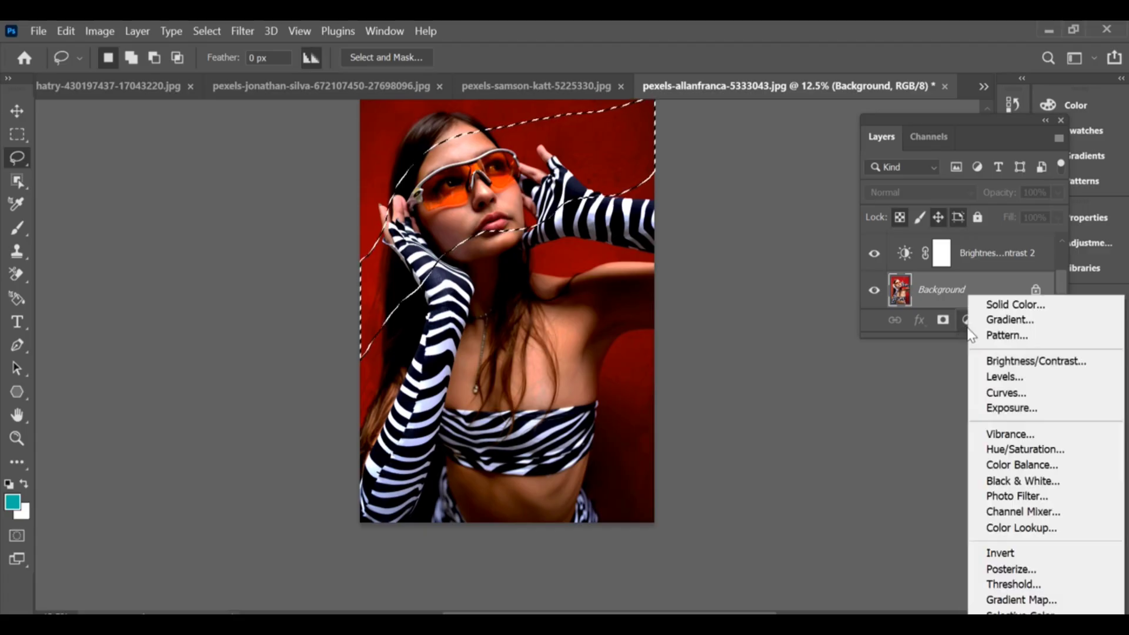
click(1035, 361)
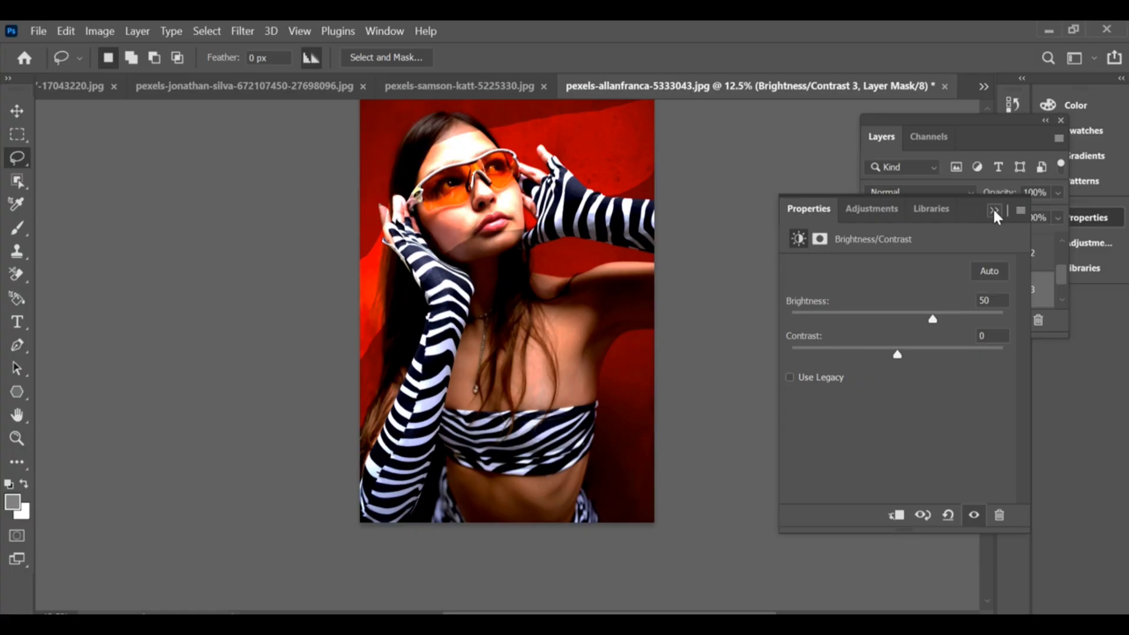
click(995, 209)
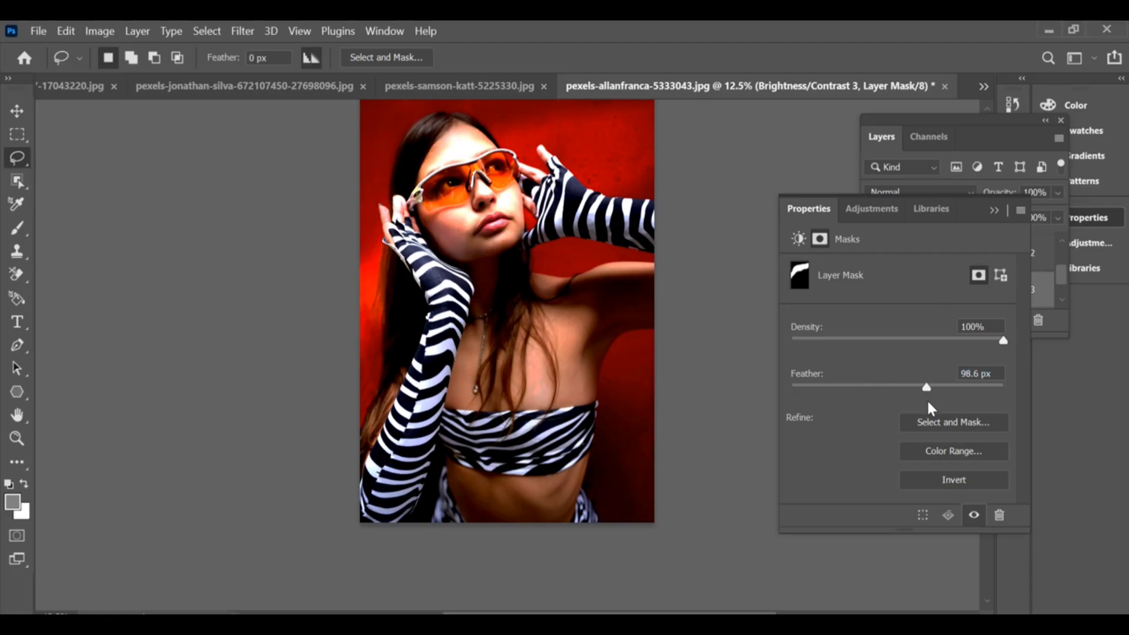
mouse_move(1001, 216)
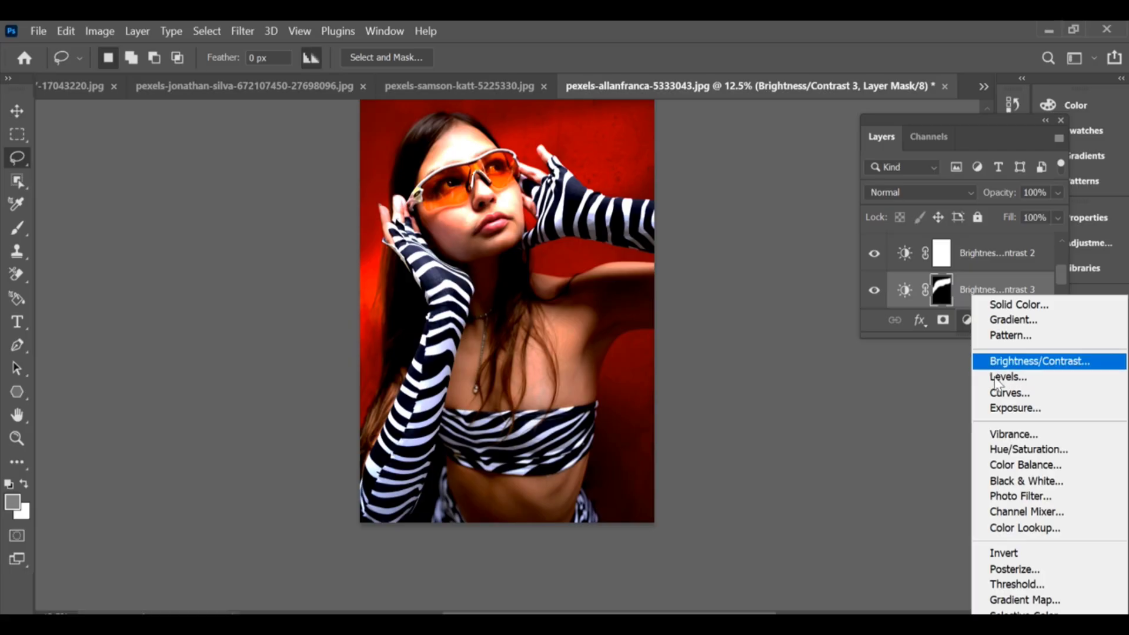
Add an Exposure adjustment layer with exposure −0.11, offset +0.1583 and gamma 1.28
click(1014, 408)
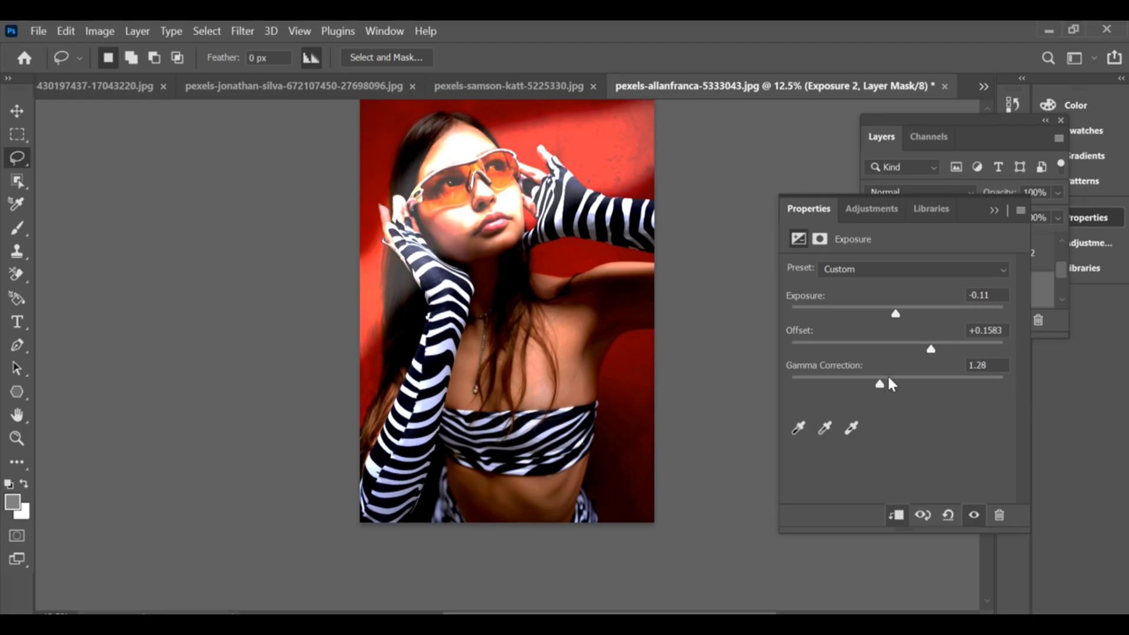
mouse_move(918, 369)
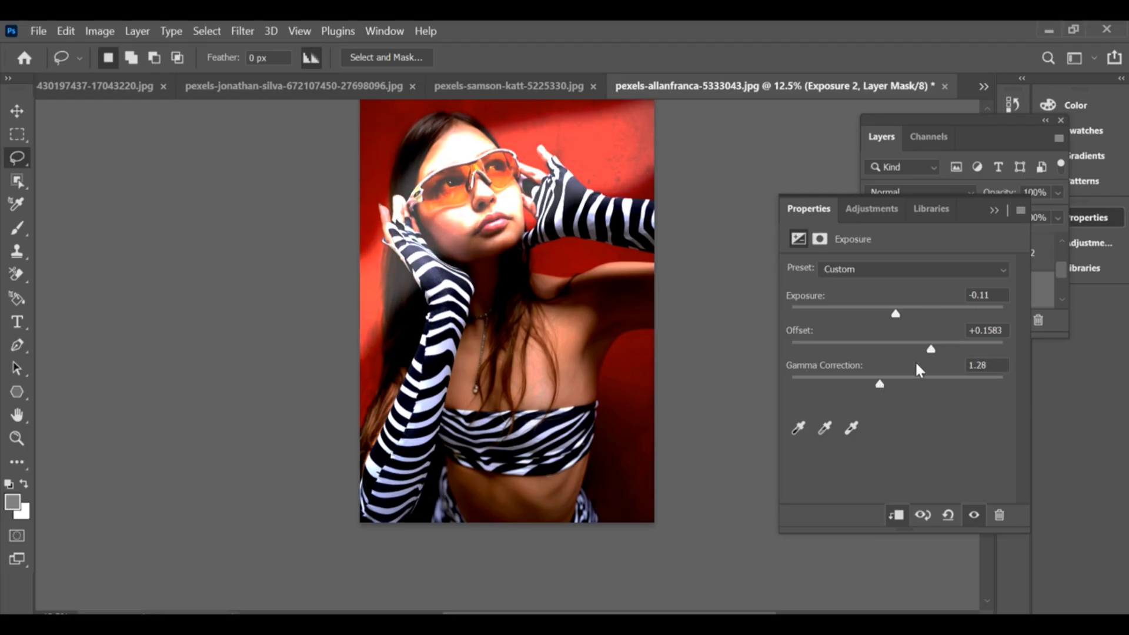